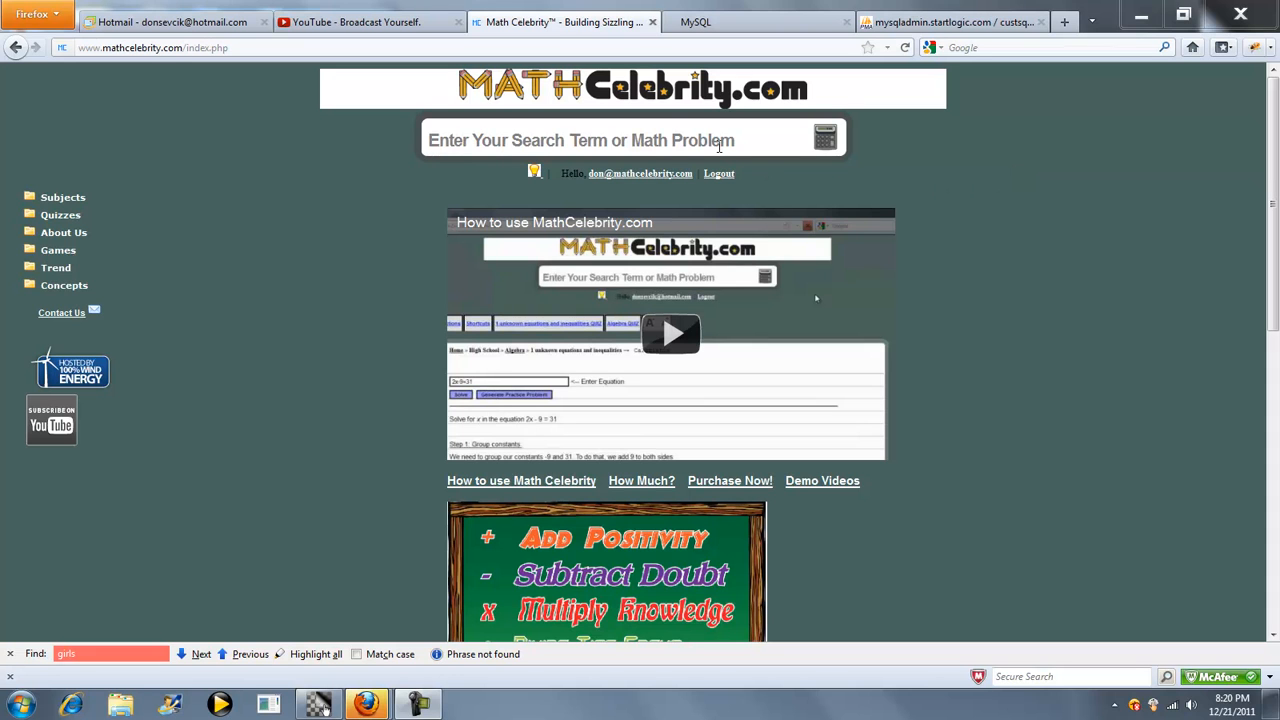
Search 'ins' and open the Installment Sales Method of Accounting calculator
text(install)
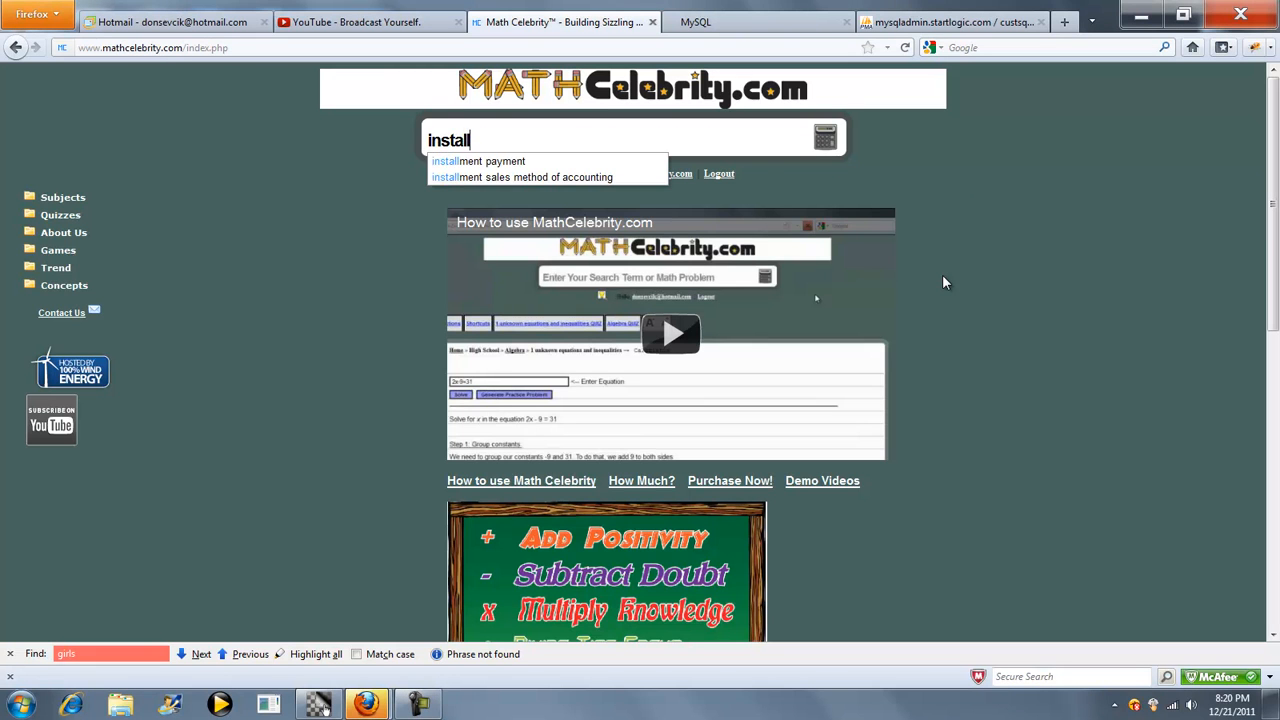
click(536, 176)
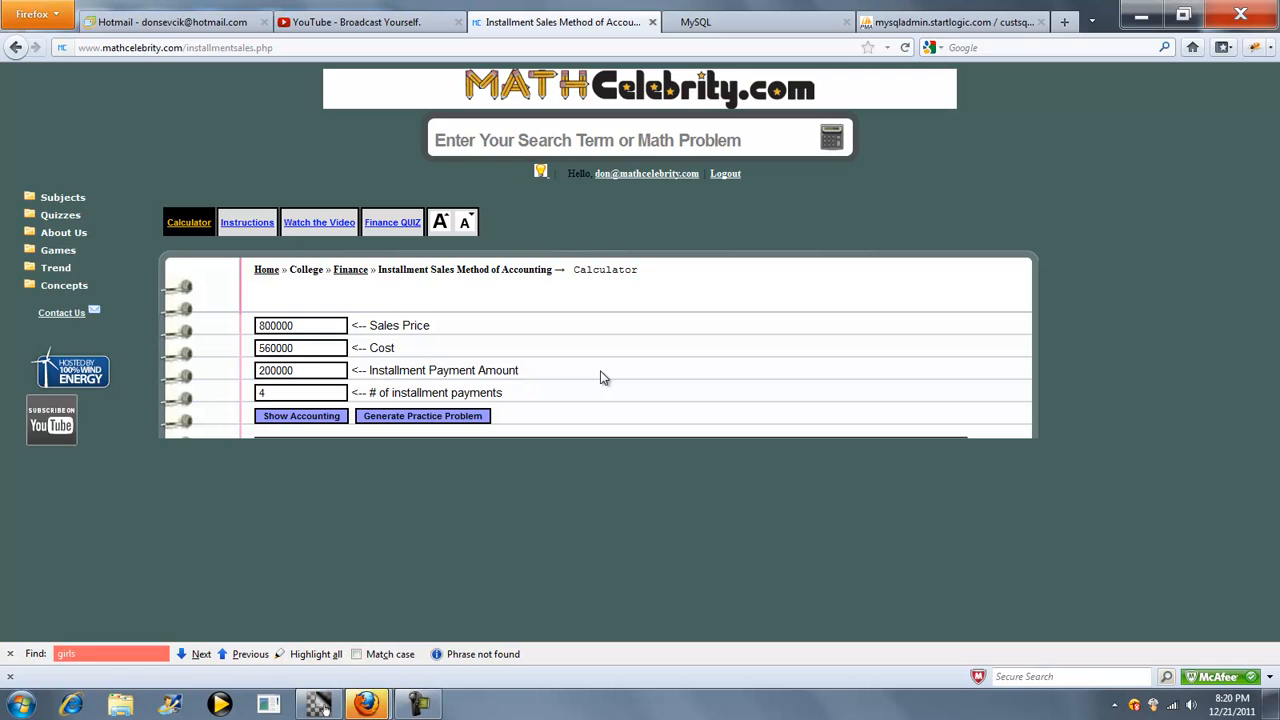
click(300, 324)
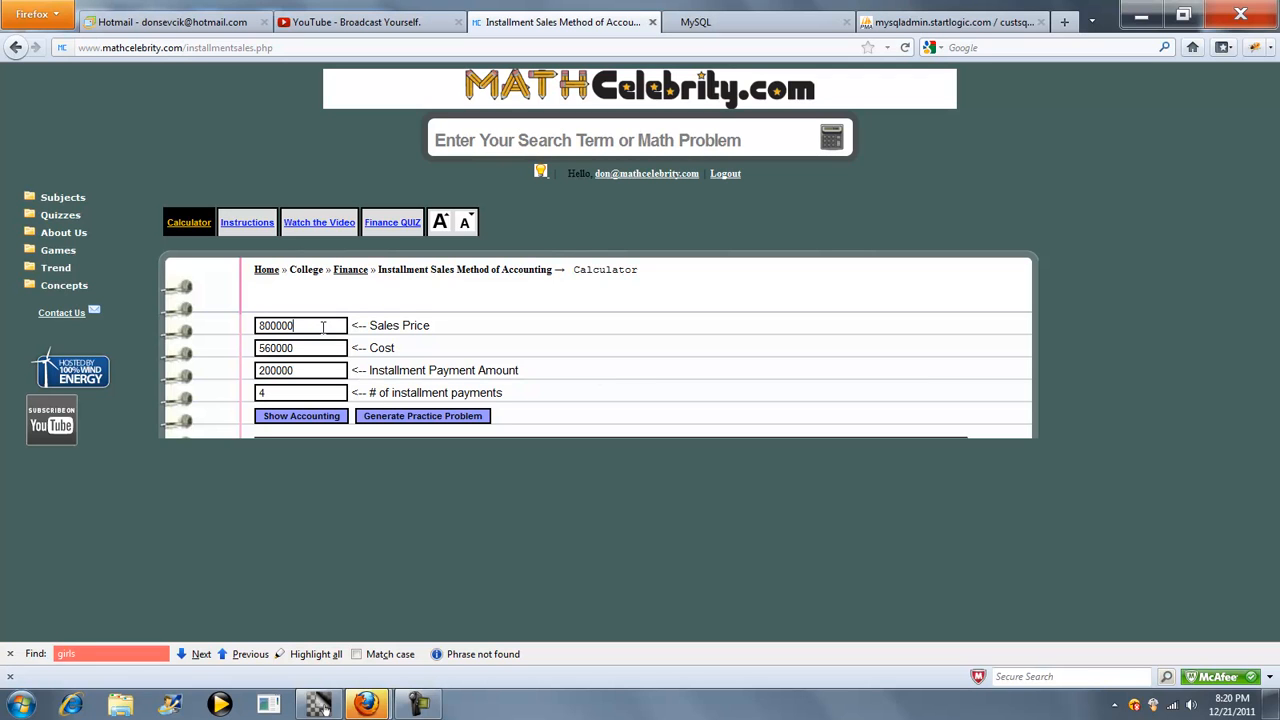
mouse_move(360, 386)
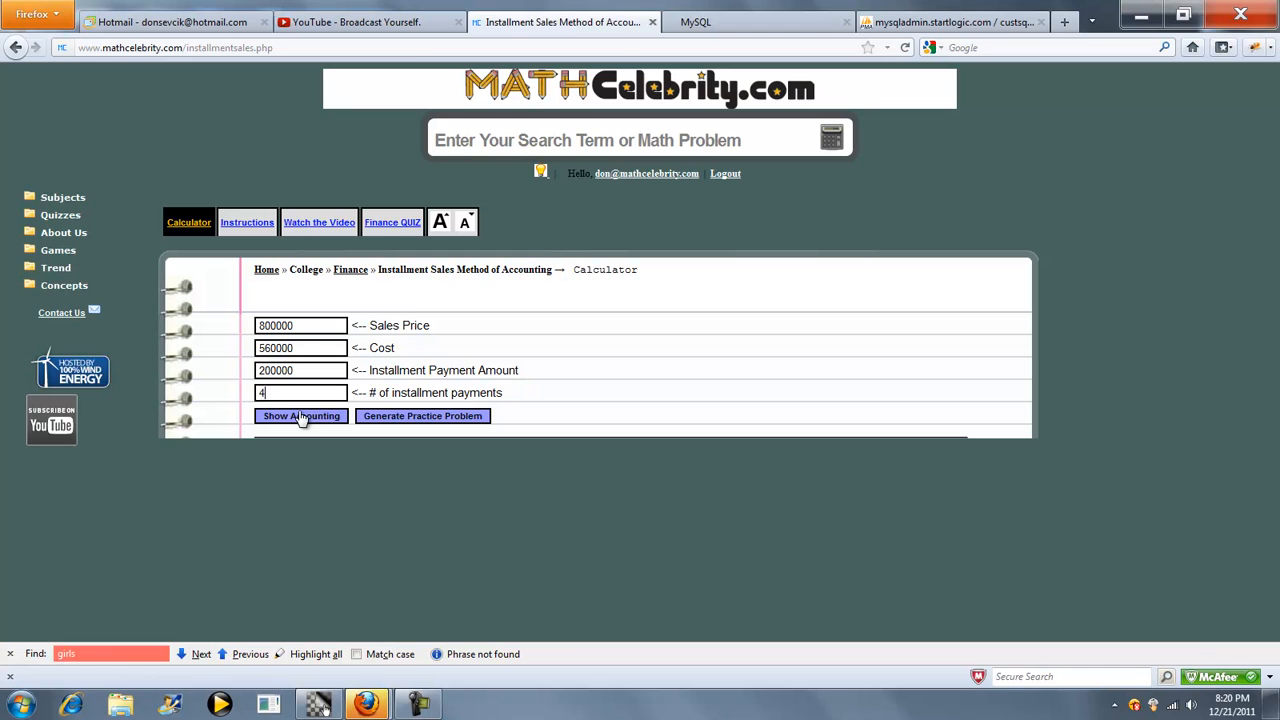
Show the accounting for the $800,000 sale: $240,000 gross profit, 30% rate, 70% cost rate, per-period table
click(300, 414)
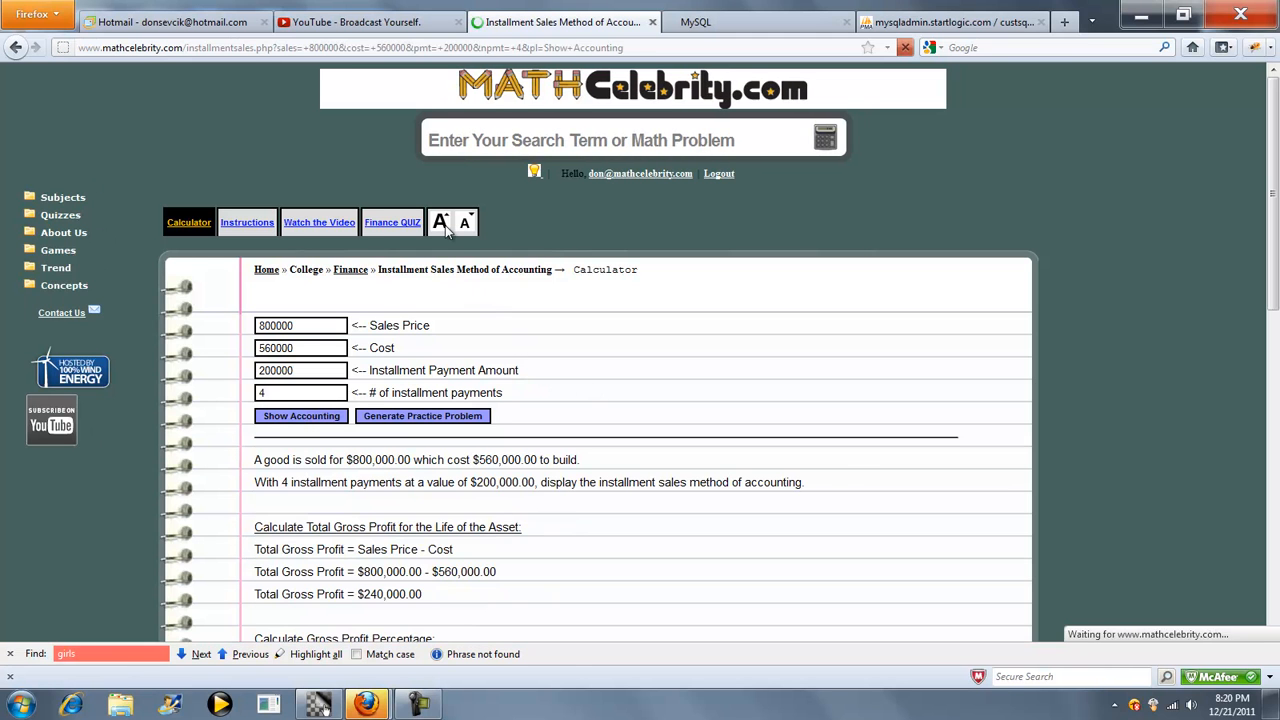
scroll(down, 3)
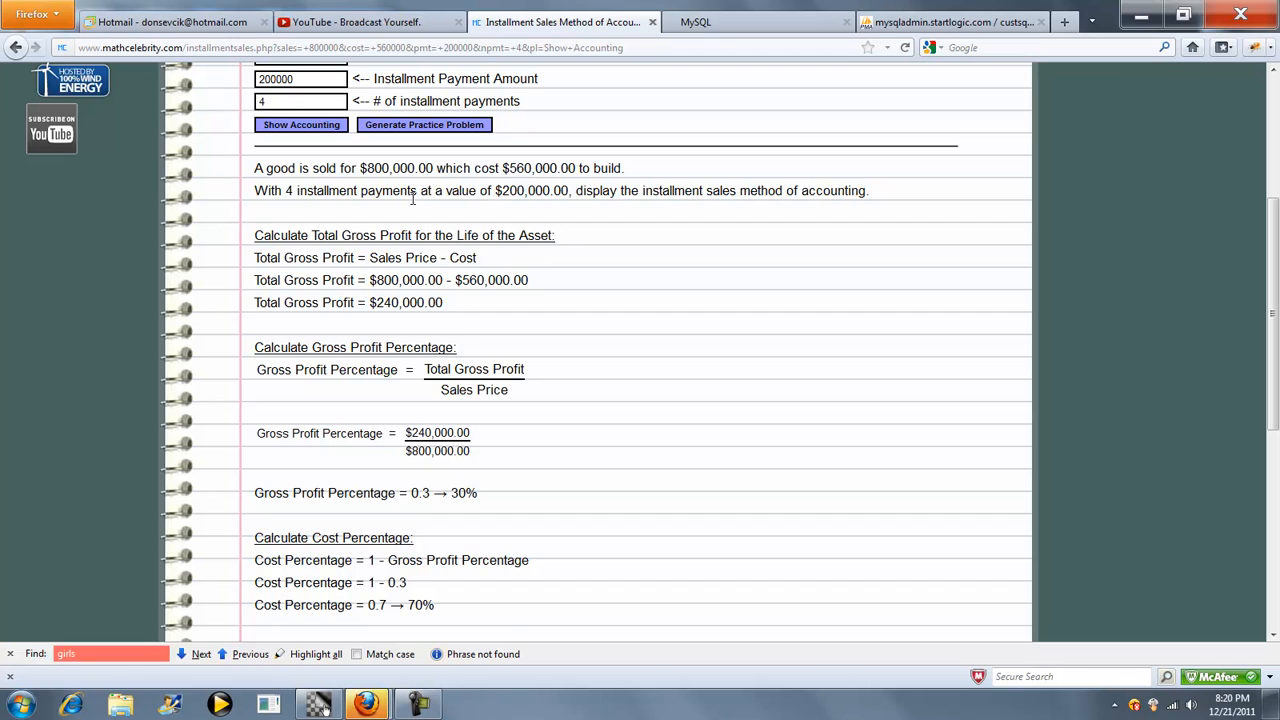
mouse_move(576, 198)
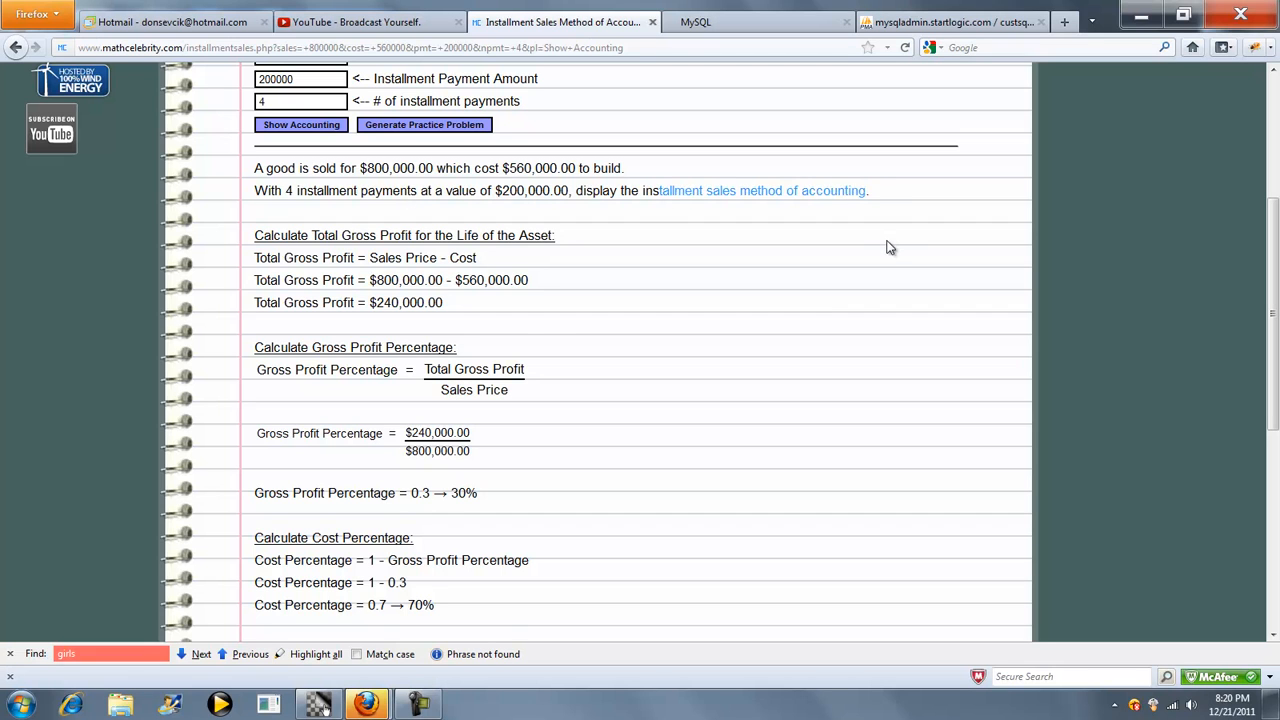
mouse_move(624, 358)
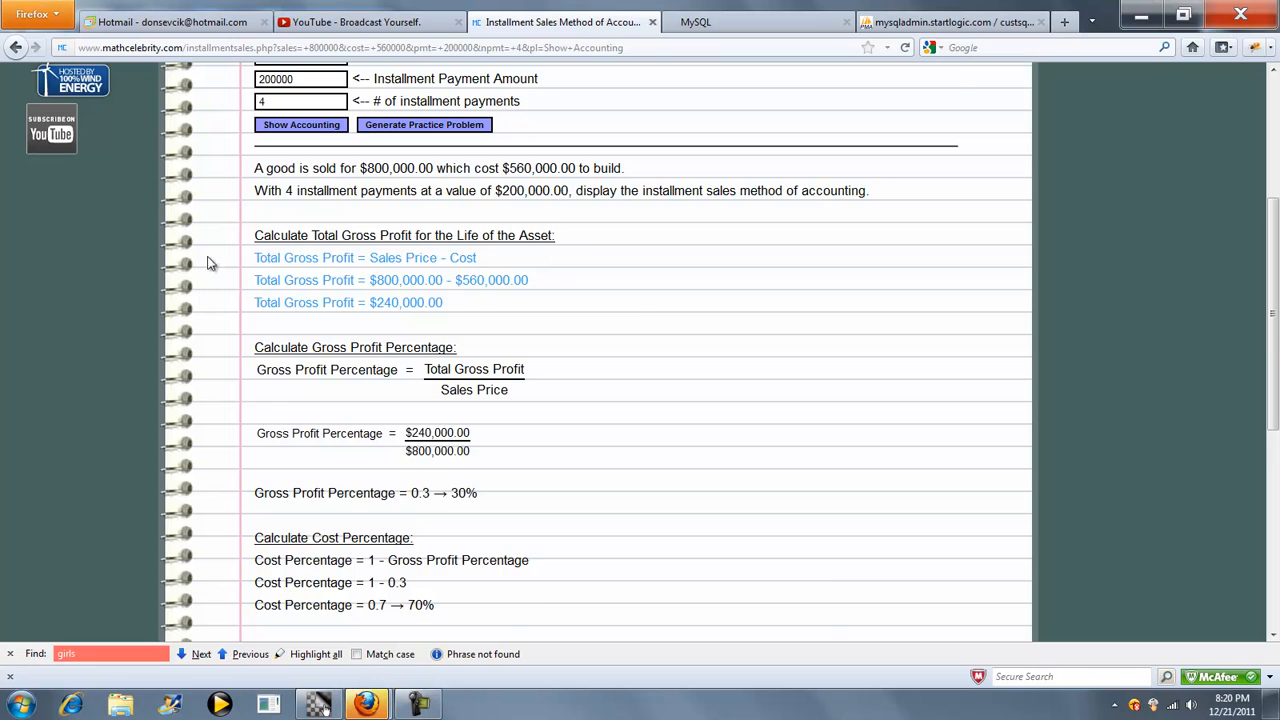
scroll(down, 3)
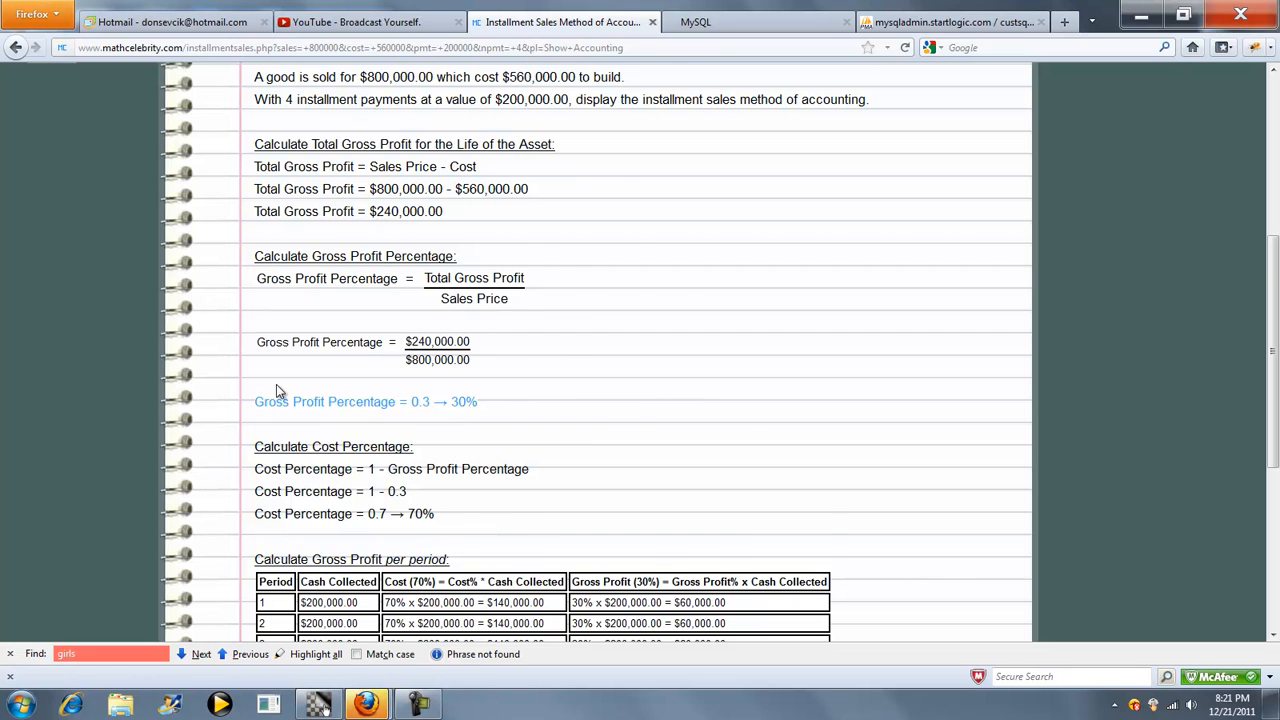
scroll(down, 3)
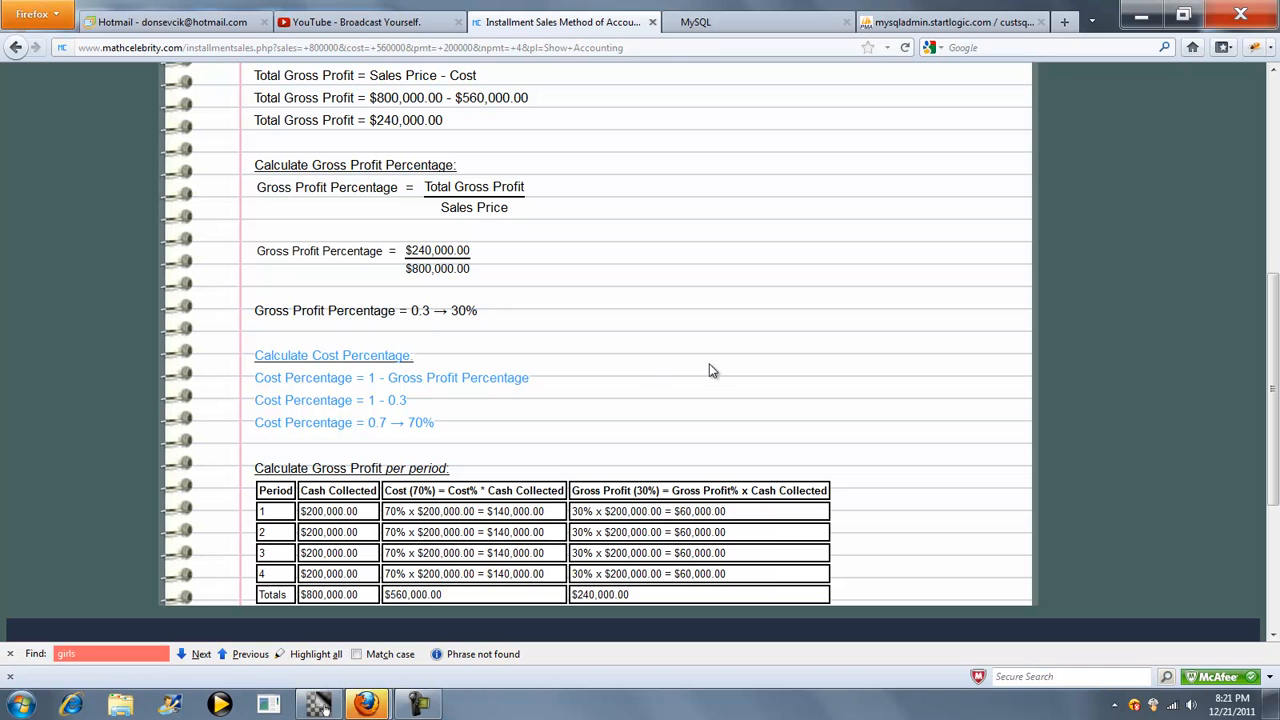
Highlight the rows of the per-period gross profit table, then clear the highlight
scroll(down, 3)
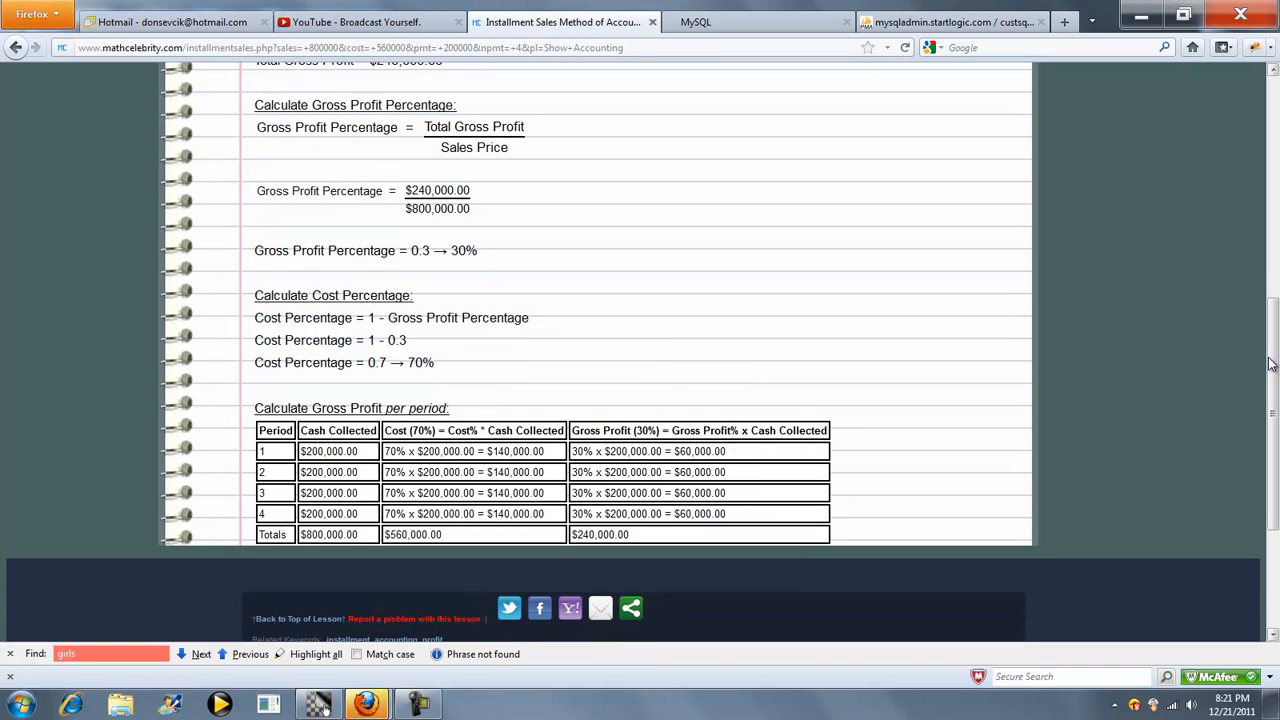
mouse_move(532, 396)
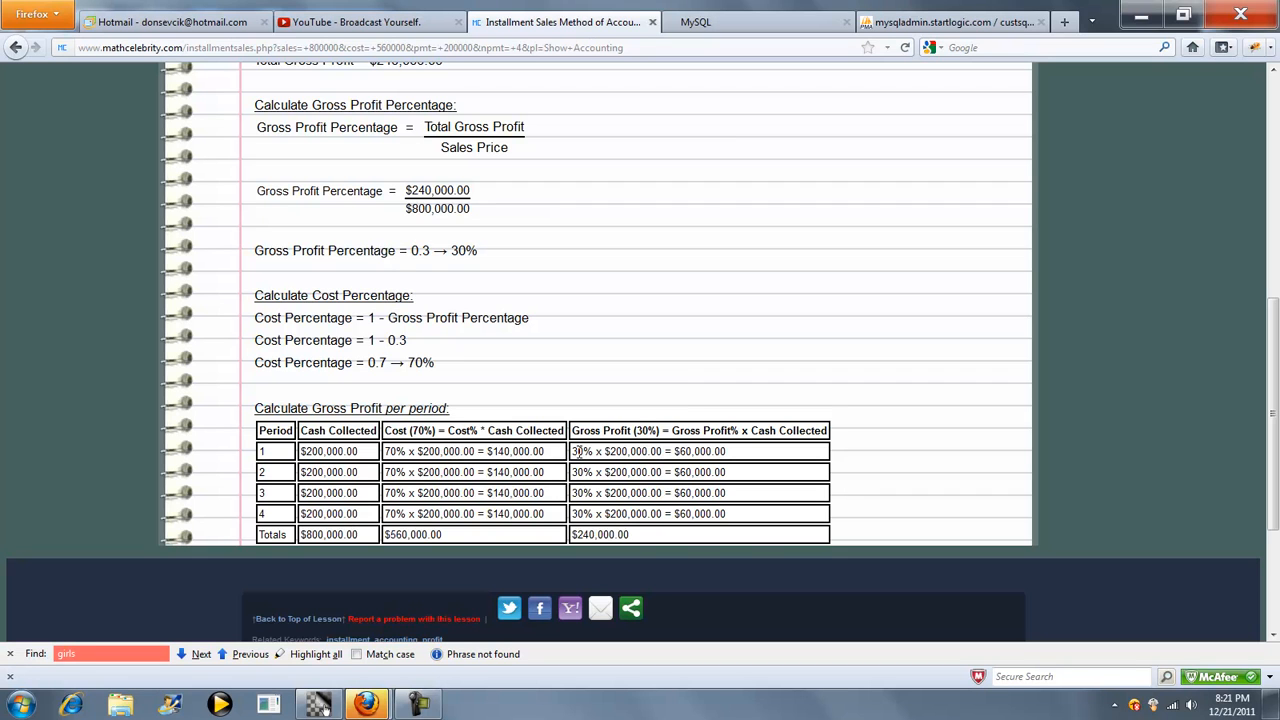
mouse_move(580, 352)
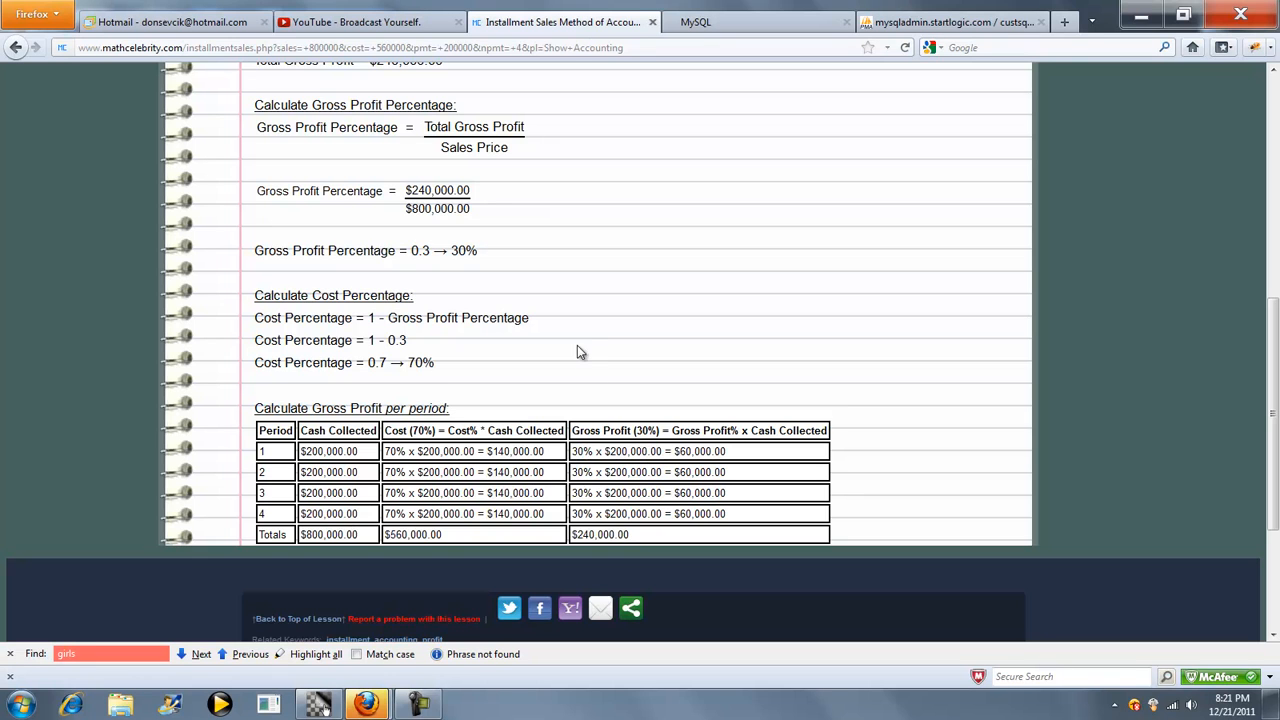
mouse_move(756, 462)
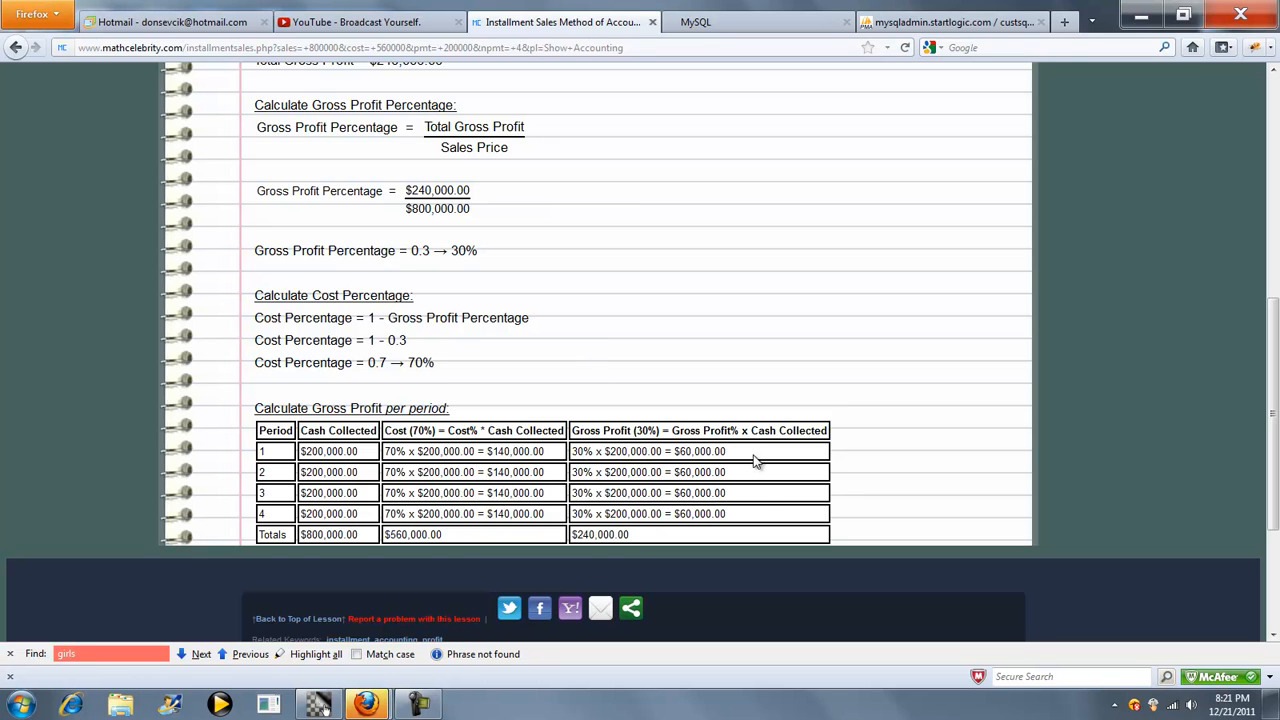
drag(276, 452, 576, 512)
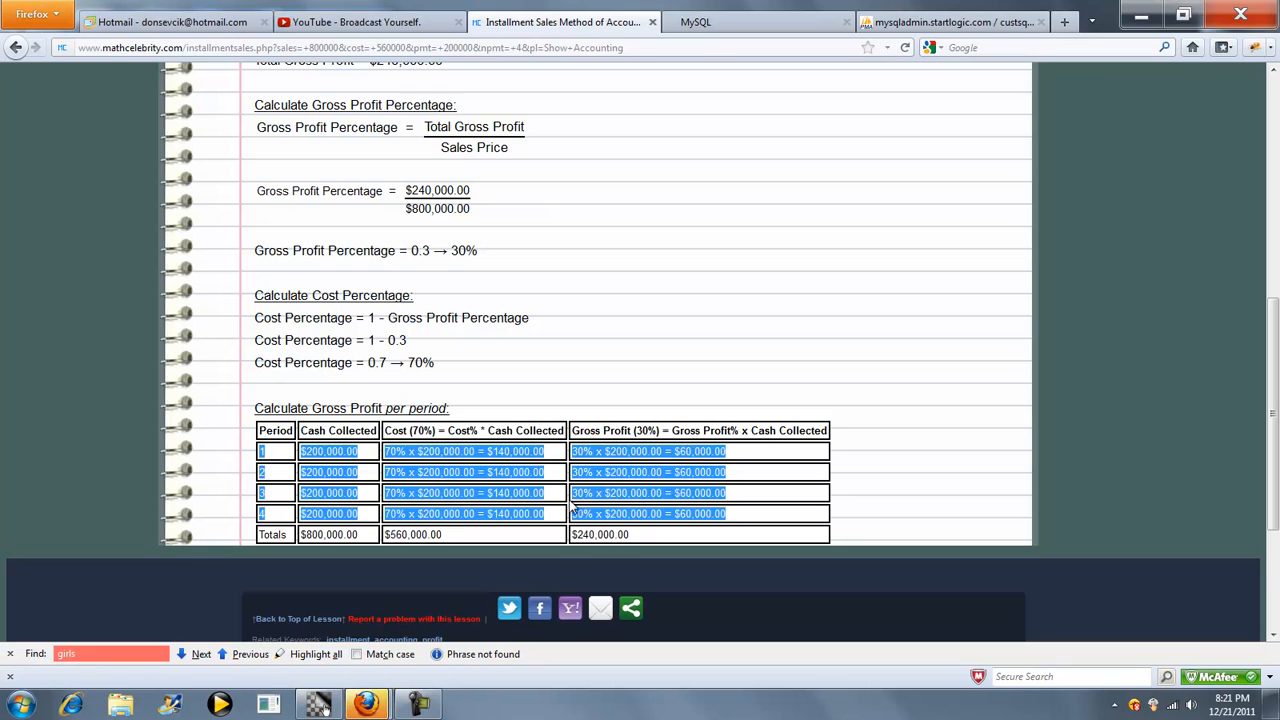
click(284, 534)
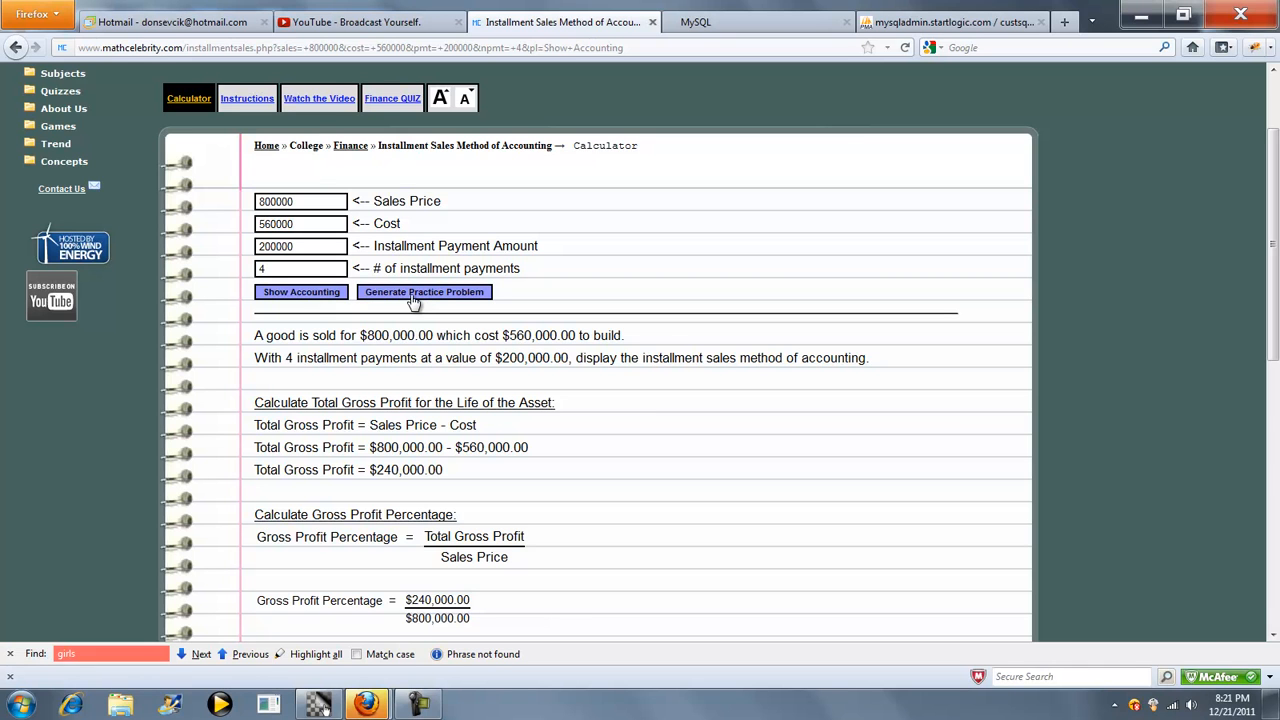
Generate a random practice problem: $796,446 sale, $165,794 cost, three $27,331 payments, and show its accounting
click(424, 292)
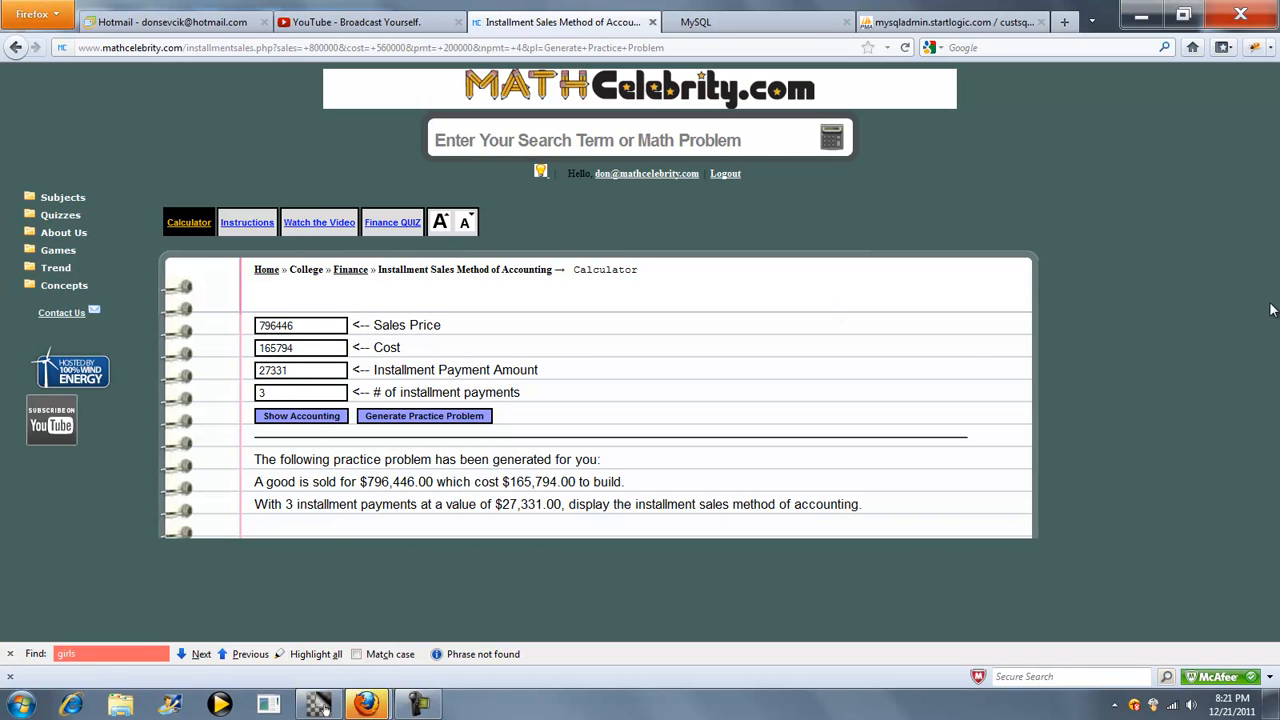
click(300, 414)
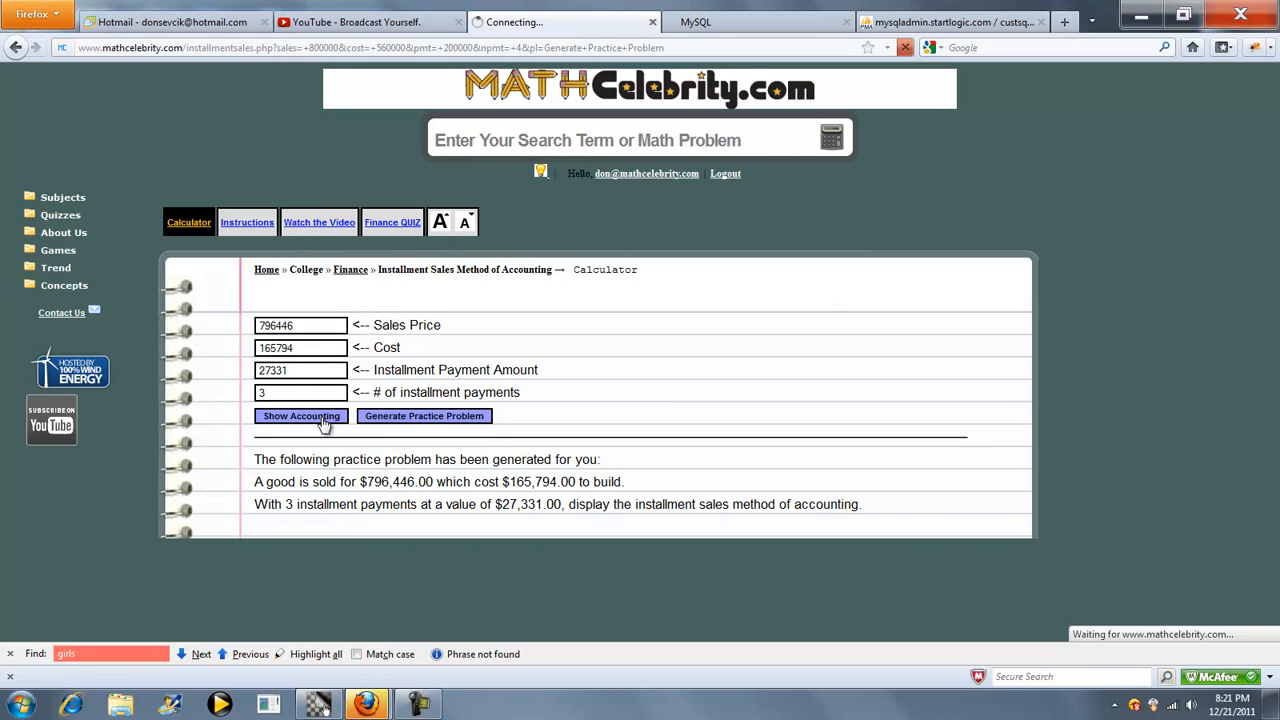
Review the solution: $630,652 gross profit, 79.18% rate, 20.82% cost rate, and highlight the three-period table
click(300, 414)
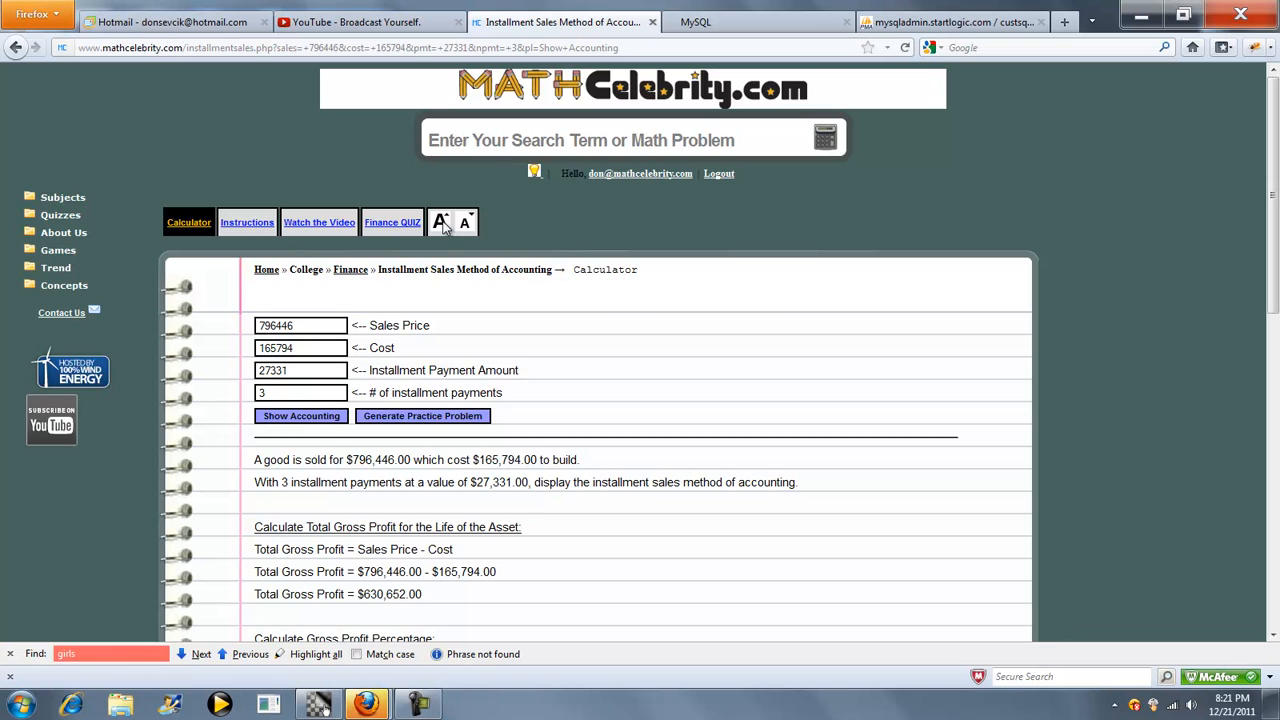
scroll(down, 3)
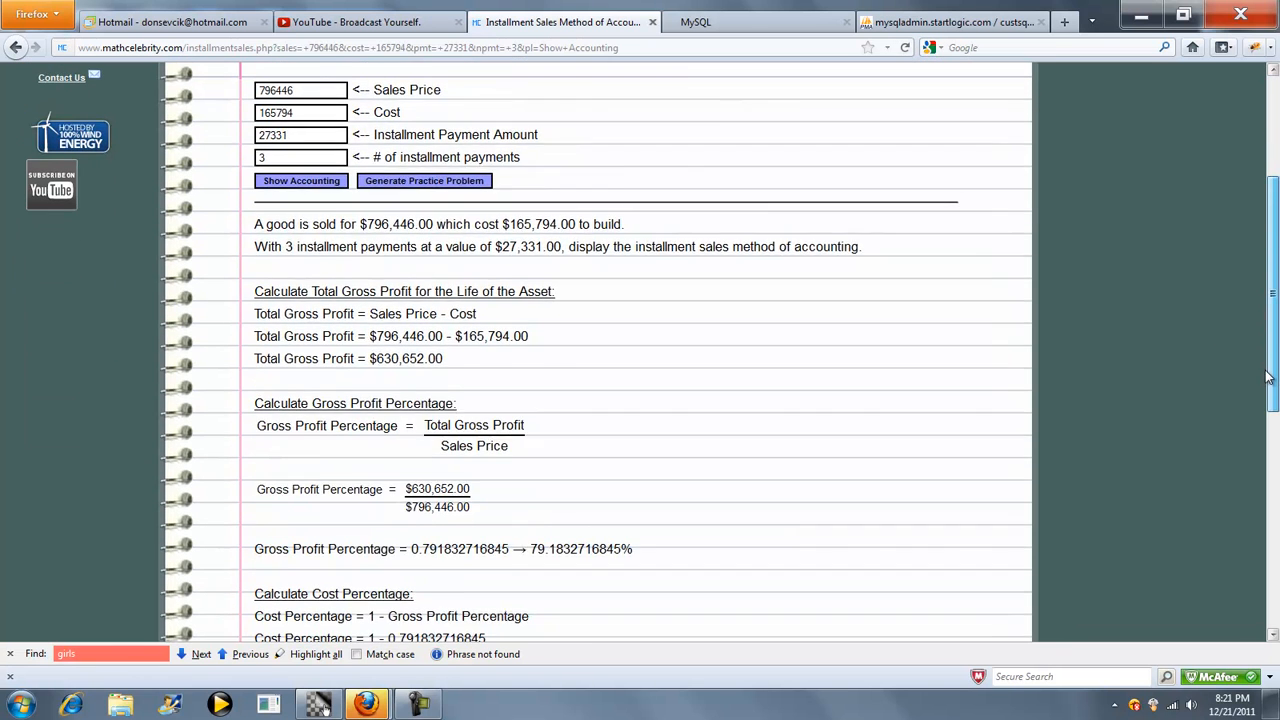
scroll(down, 3)
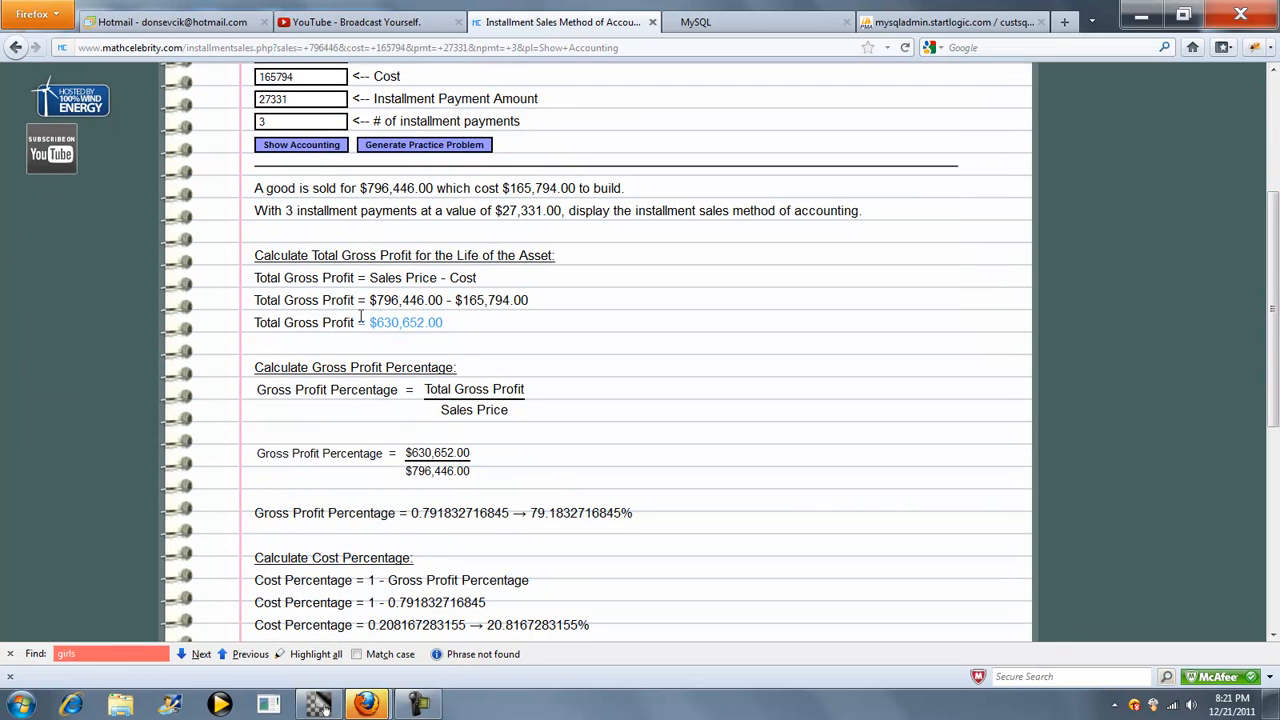
scroll(down, 3)
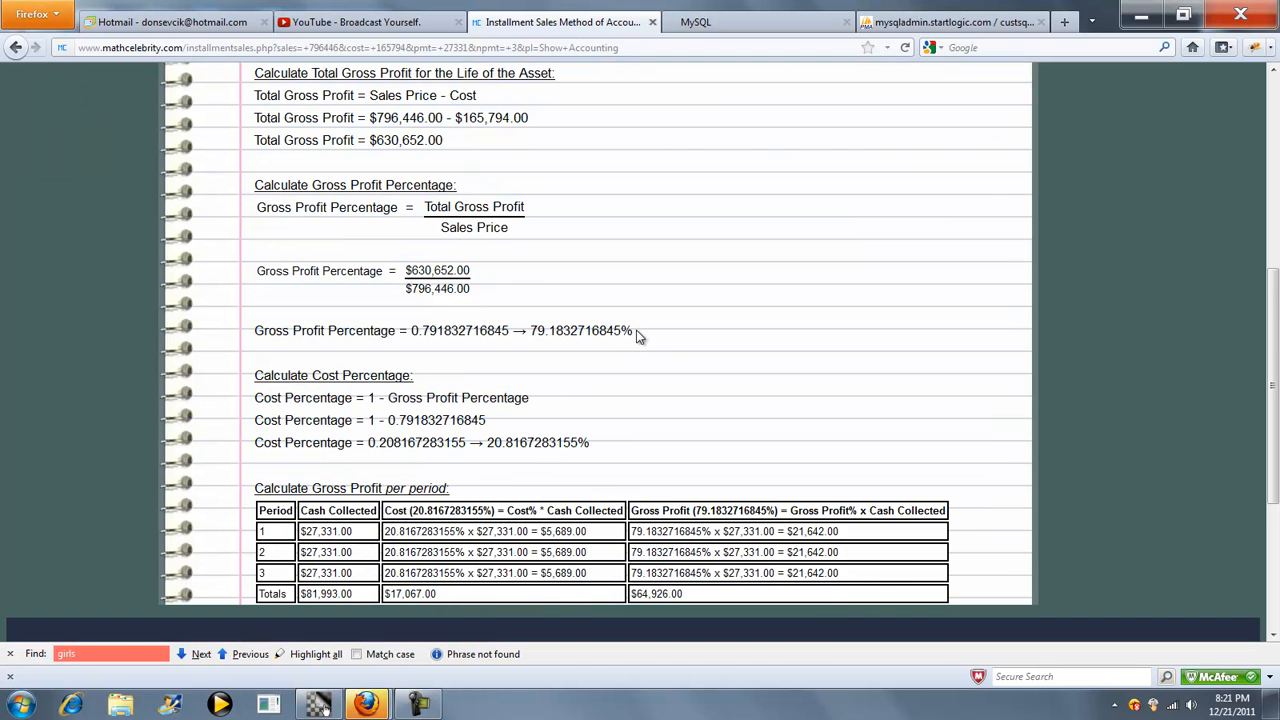
mouse_move(648, 324)
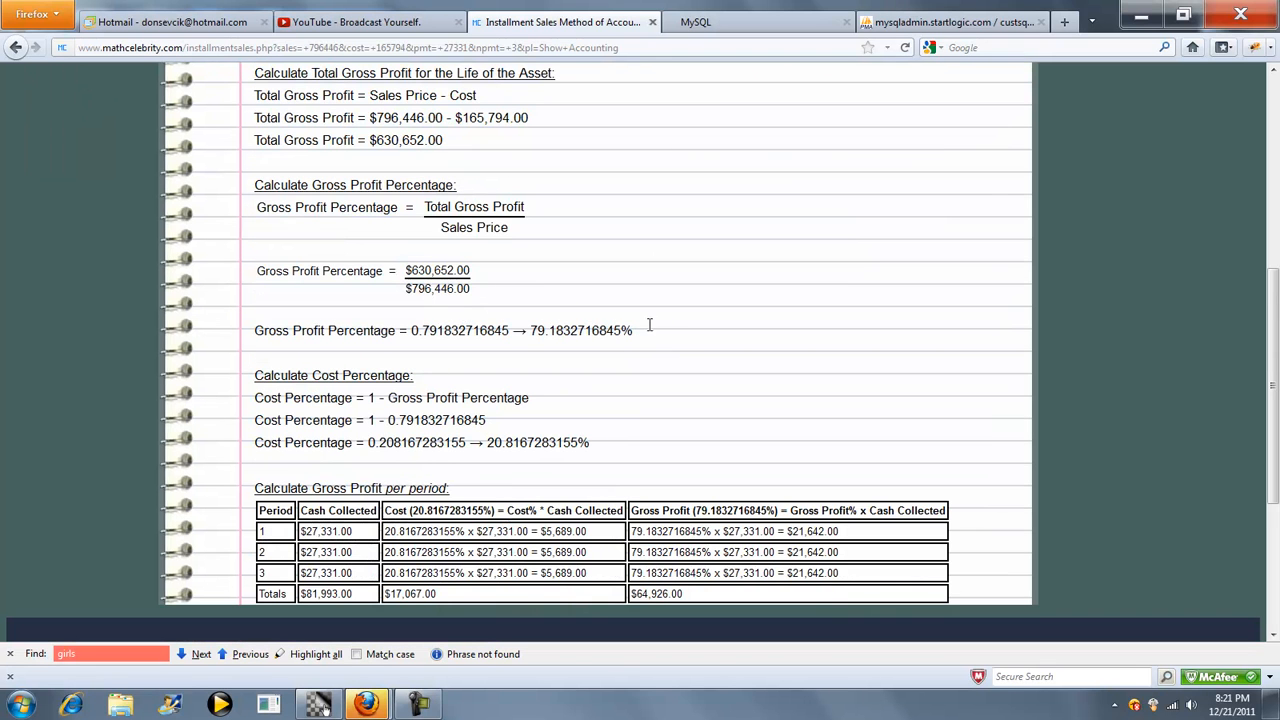
mouse_move(592, 450)
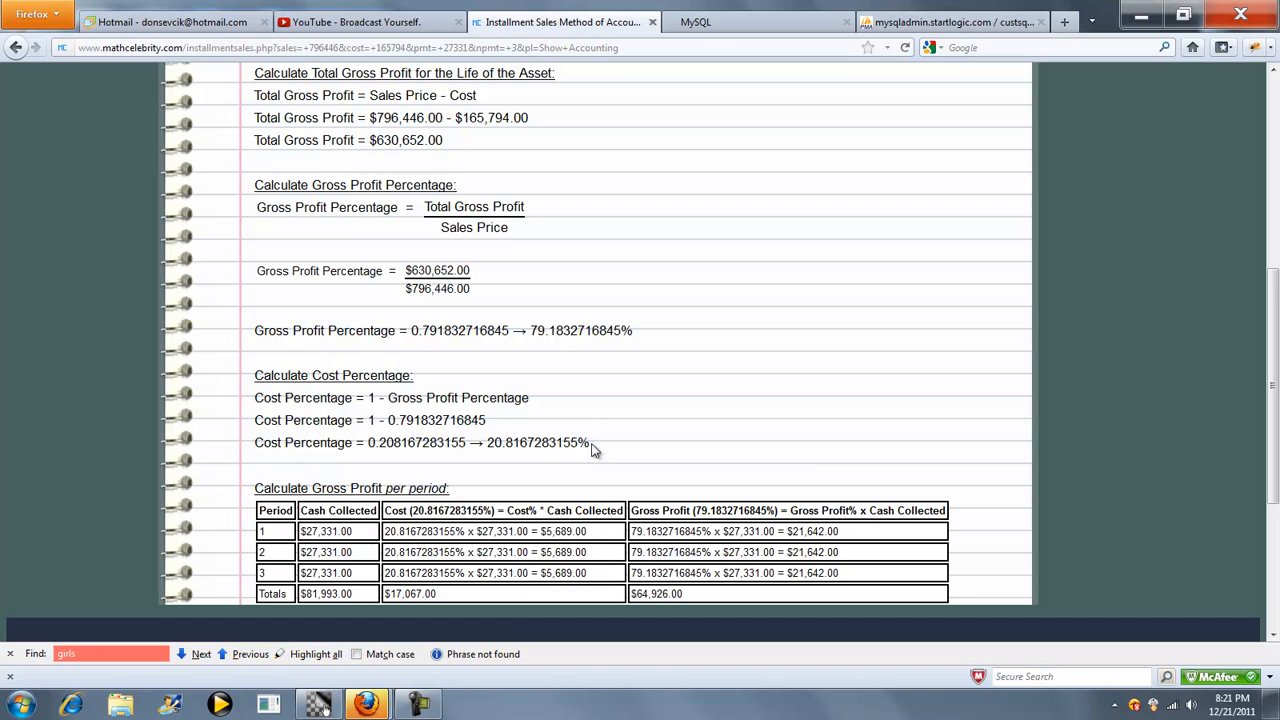
scroll(down, 3)
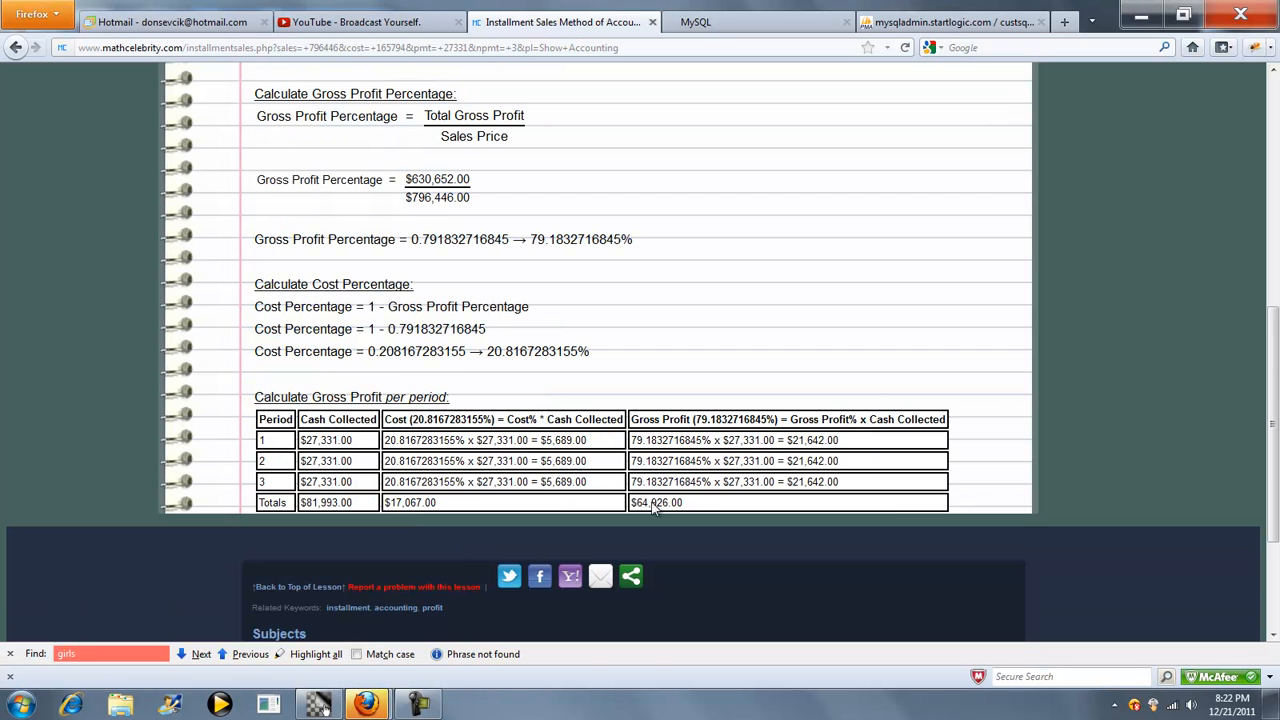
drag(270, 396, 680, 502)
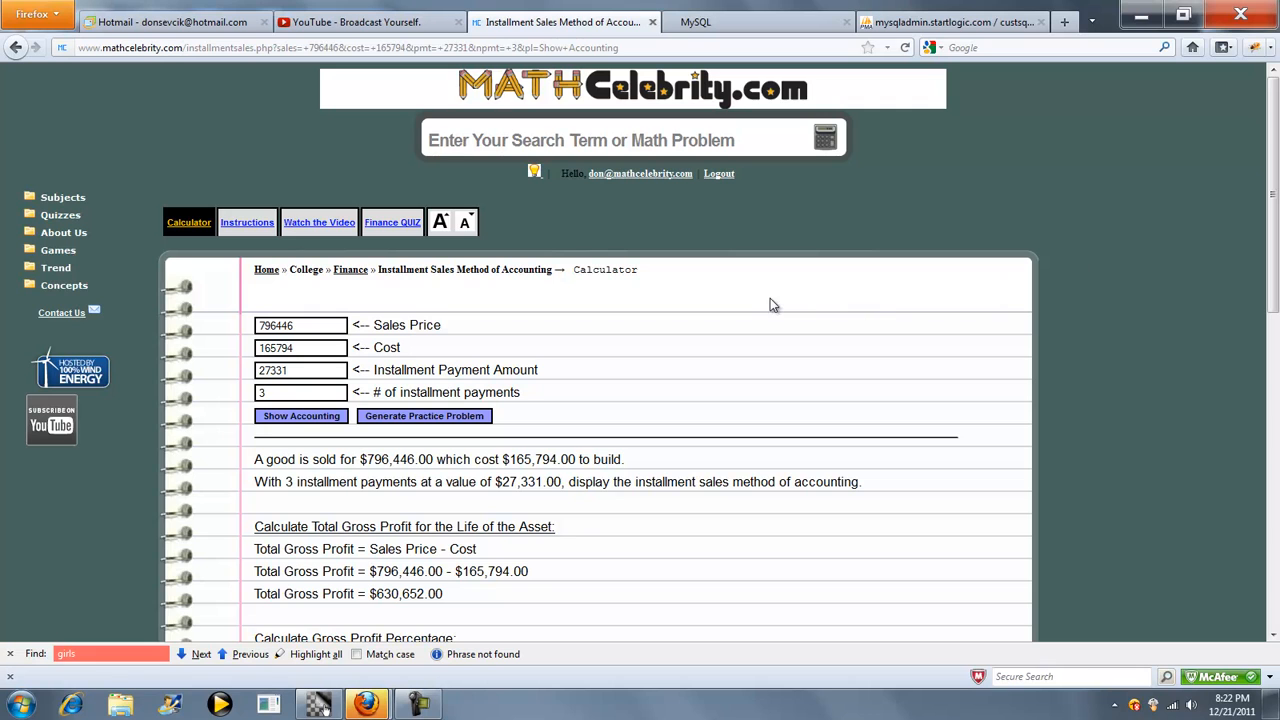
mouse_move(438, 288)
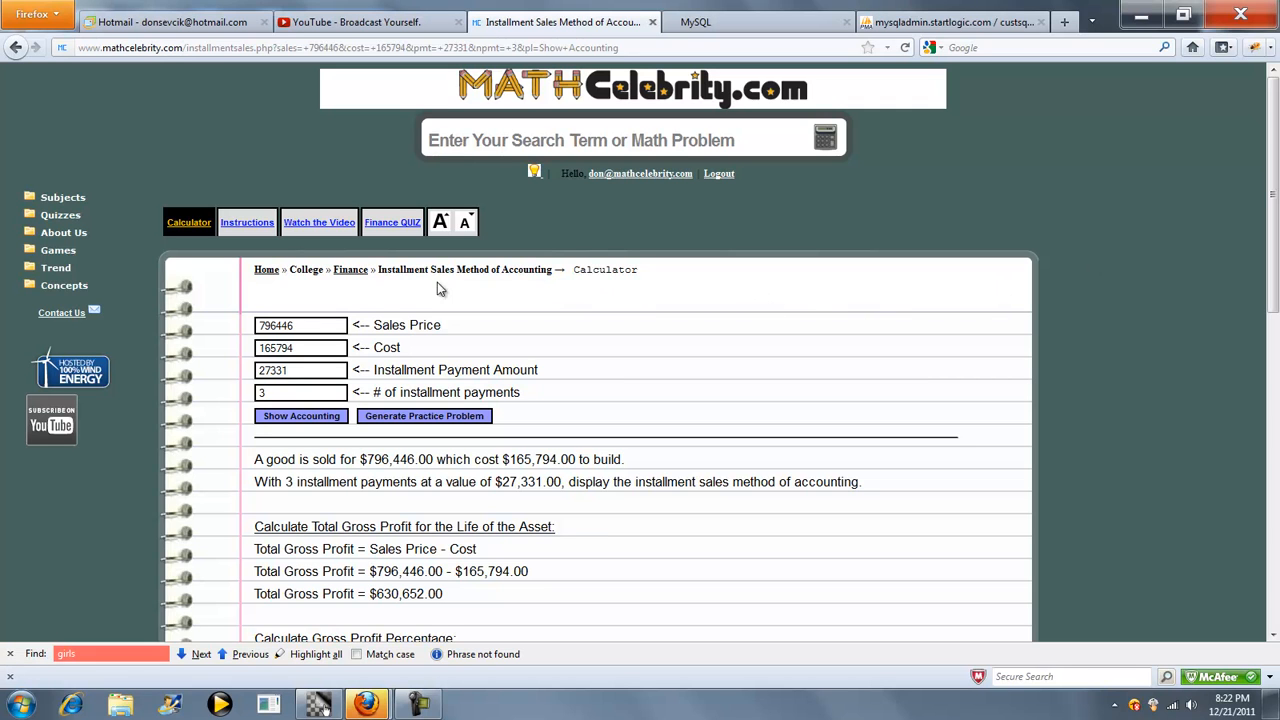
mouse_move(610, 352)
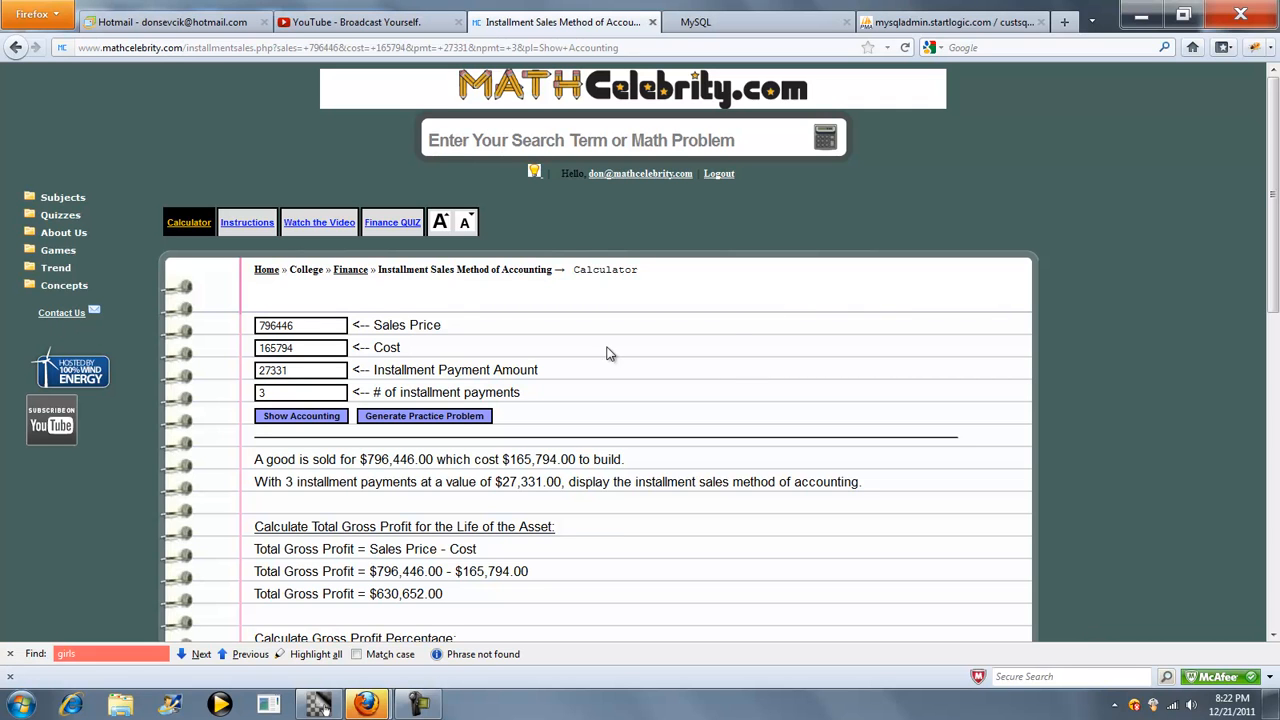